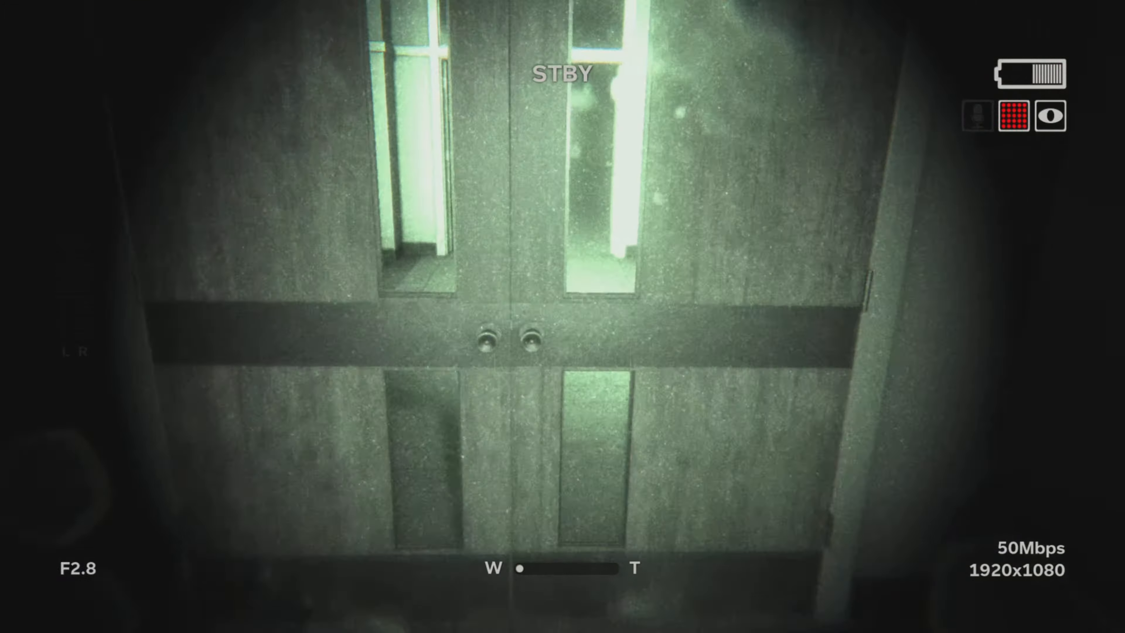
mouse_move(563, 316)
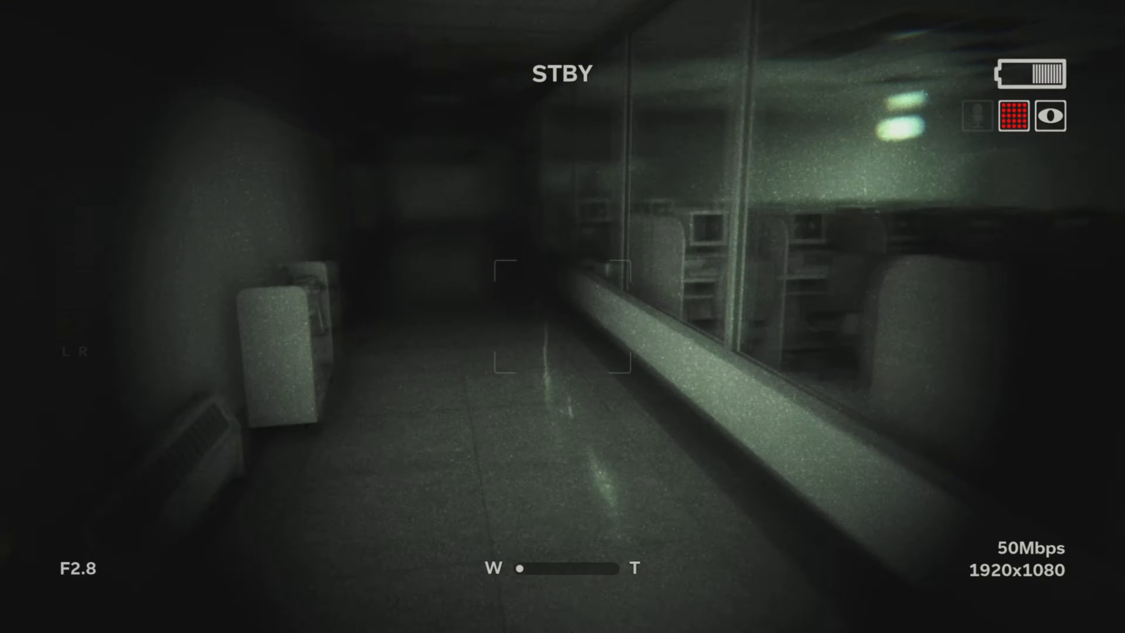
mouse_move(563, 316)
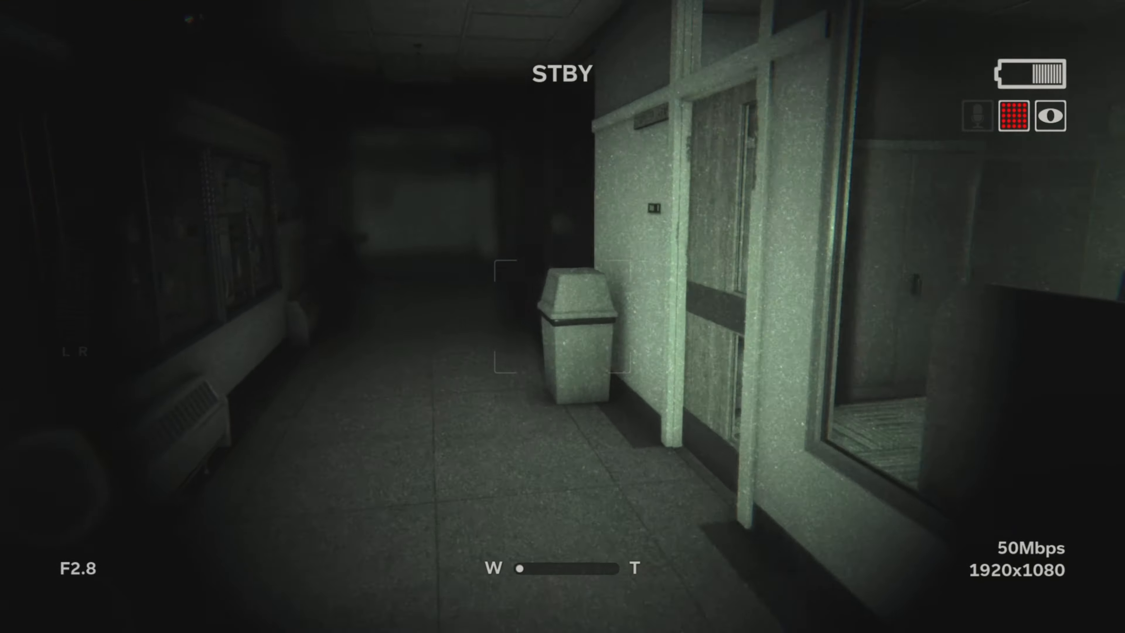
mouse_move(563, 316)
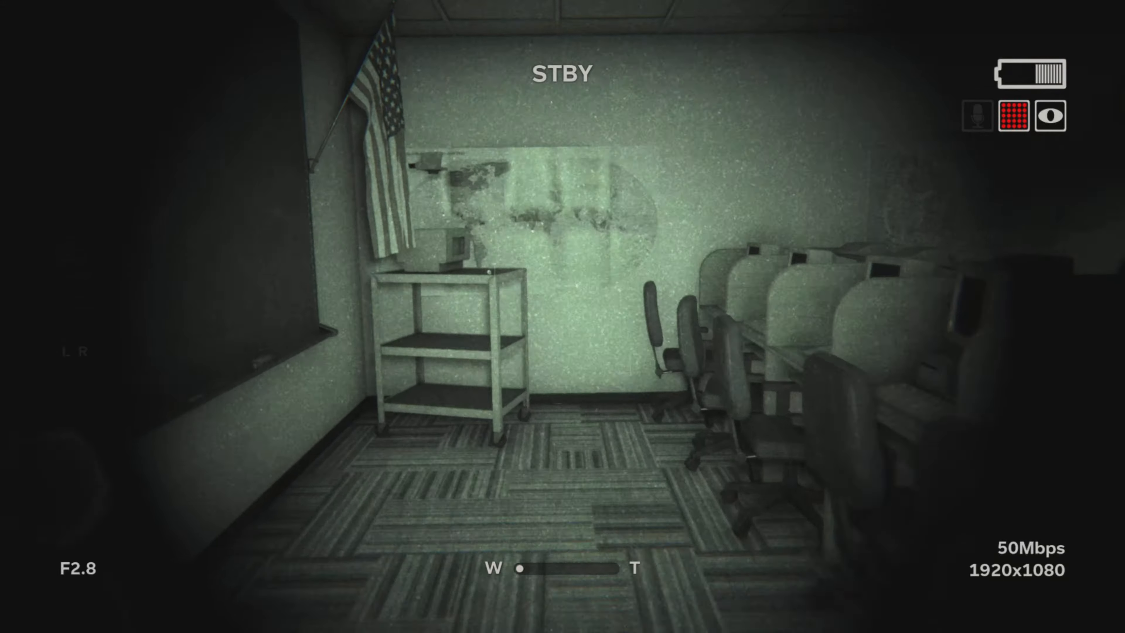
mouse_move(563, 317)
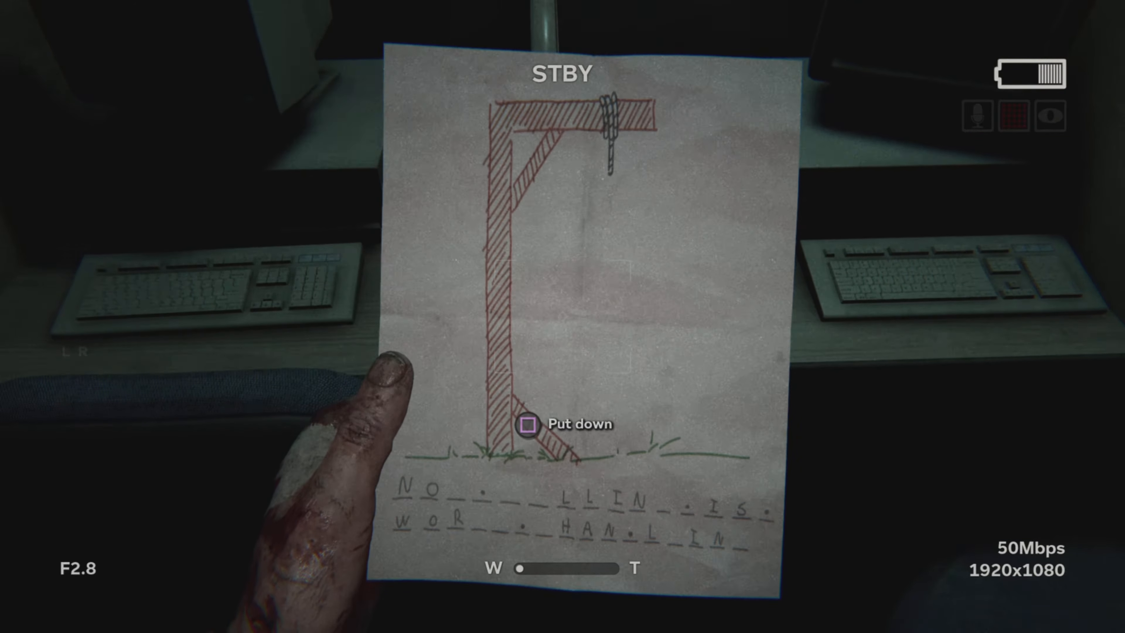
click(526, 423)
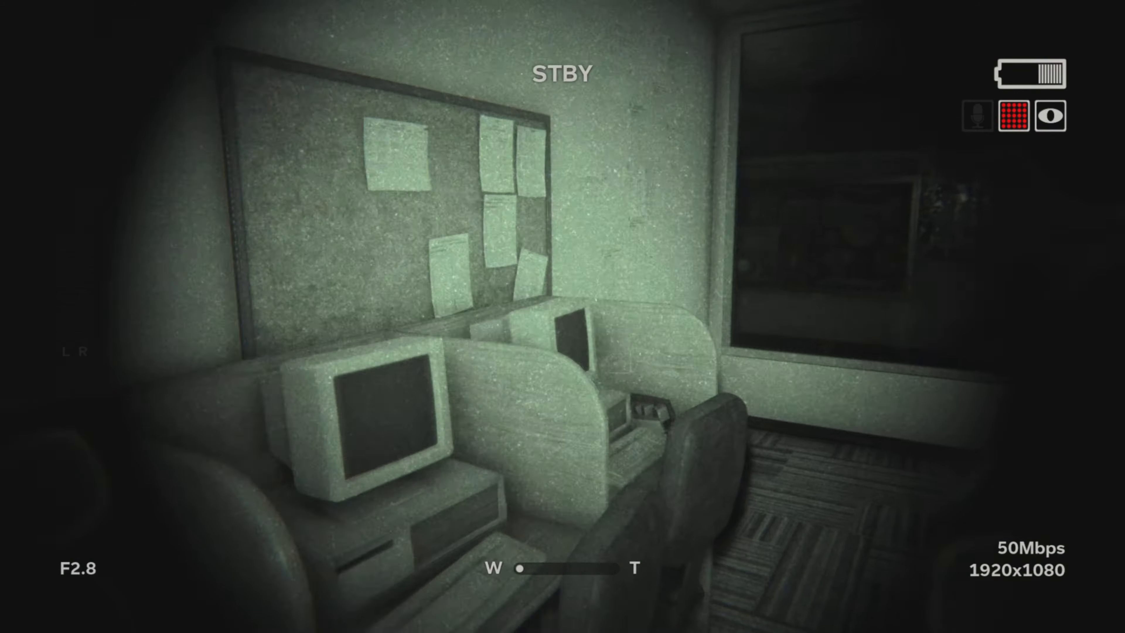
mouse_move(562, 316)
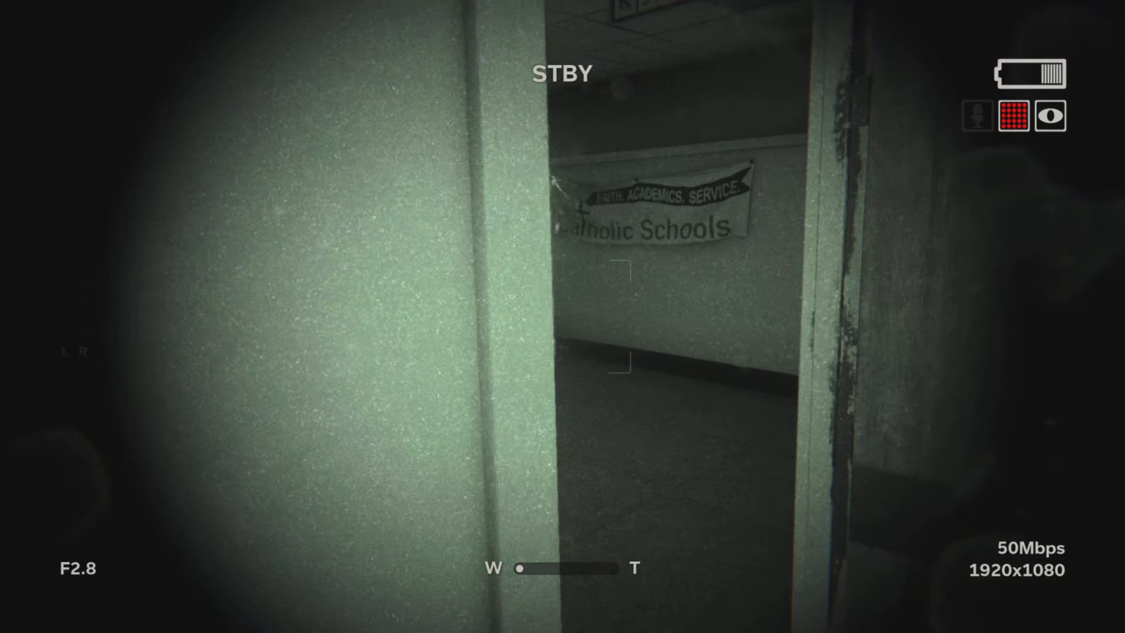
mouse_move(562, 317)
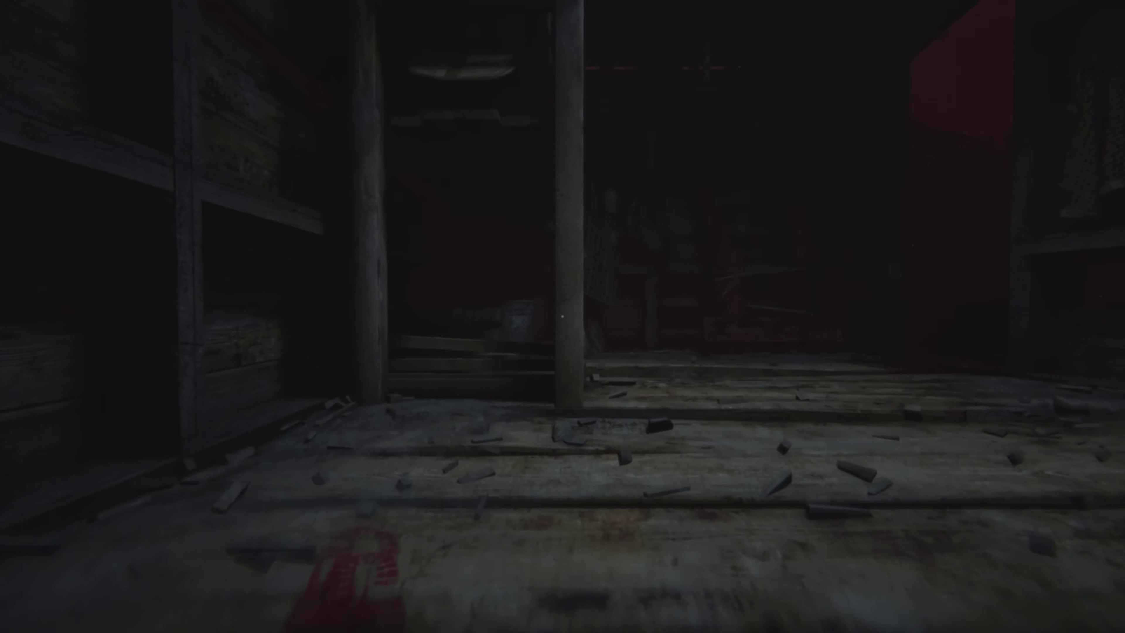
mouse_move(562, 317)
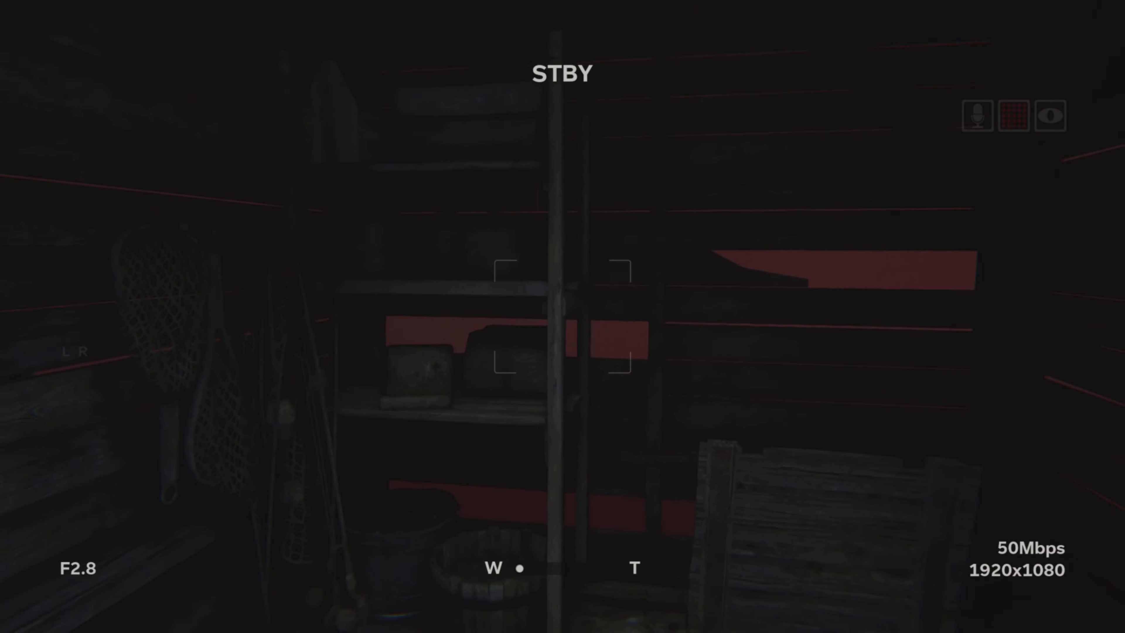
click(1014, 116)
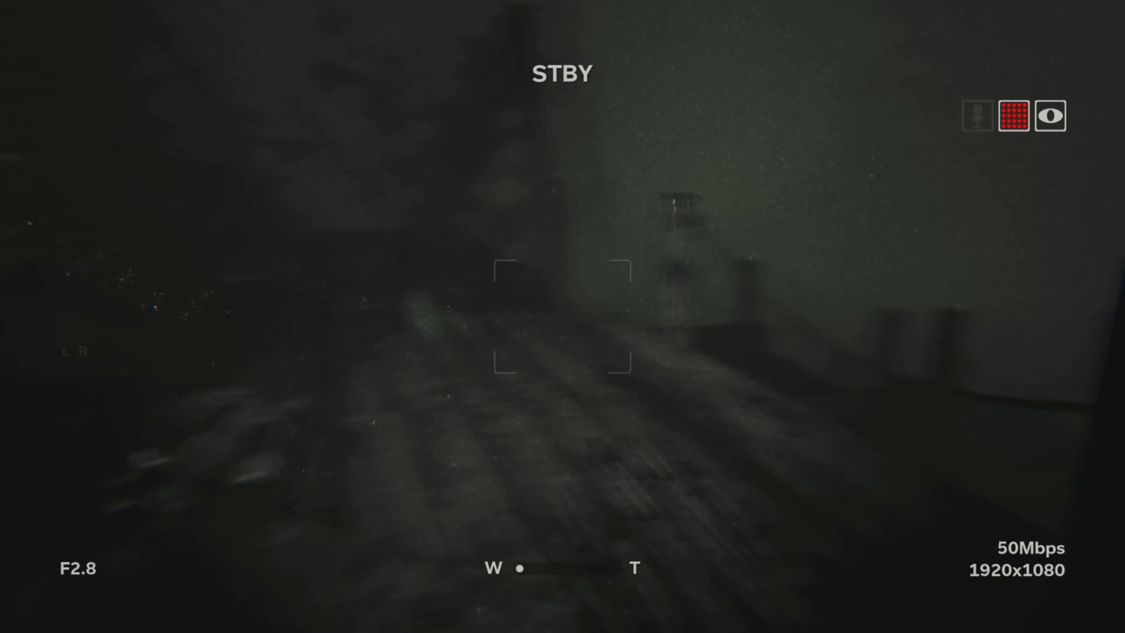